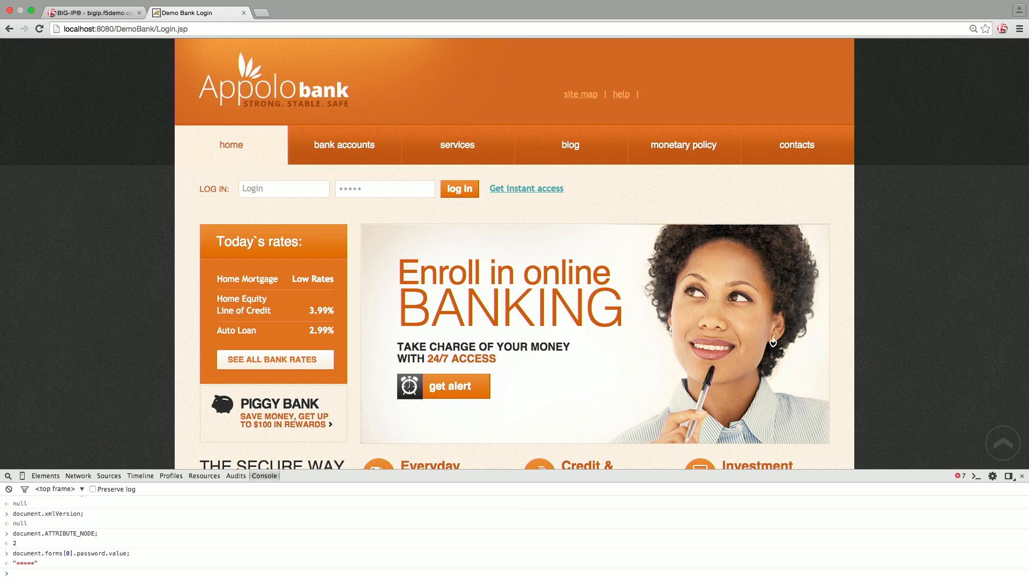
{"action": "mouse_move", "coordinate": [257, 240]}
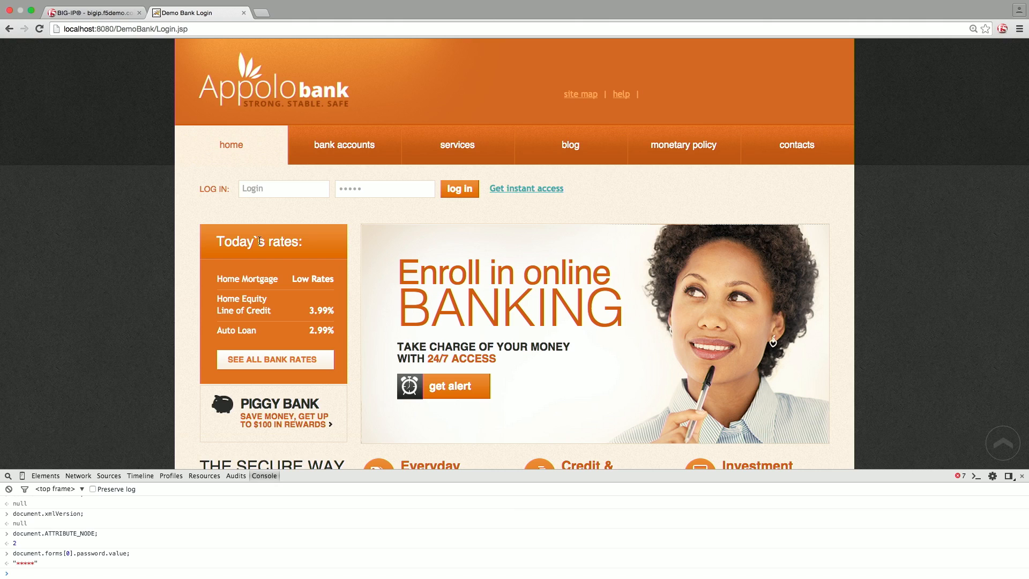
Enter 'demou' in the login form and read the plaintext password in the console output.
{"action": "type", "text": "demouser"}
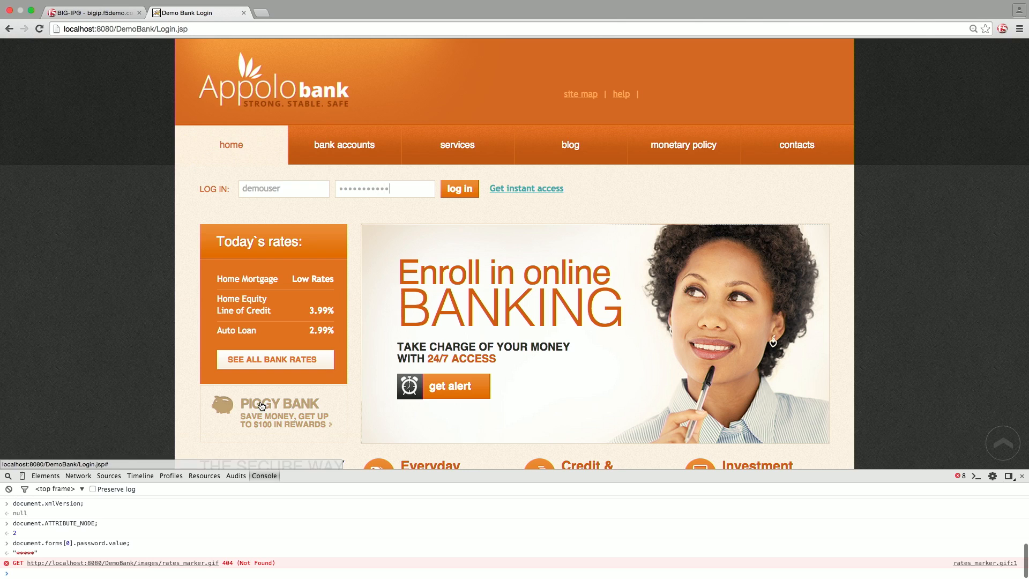
{"action": "left_click_drag", "start_coordinate": [382, 475], "coordinate": [383, 449]}
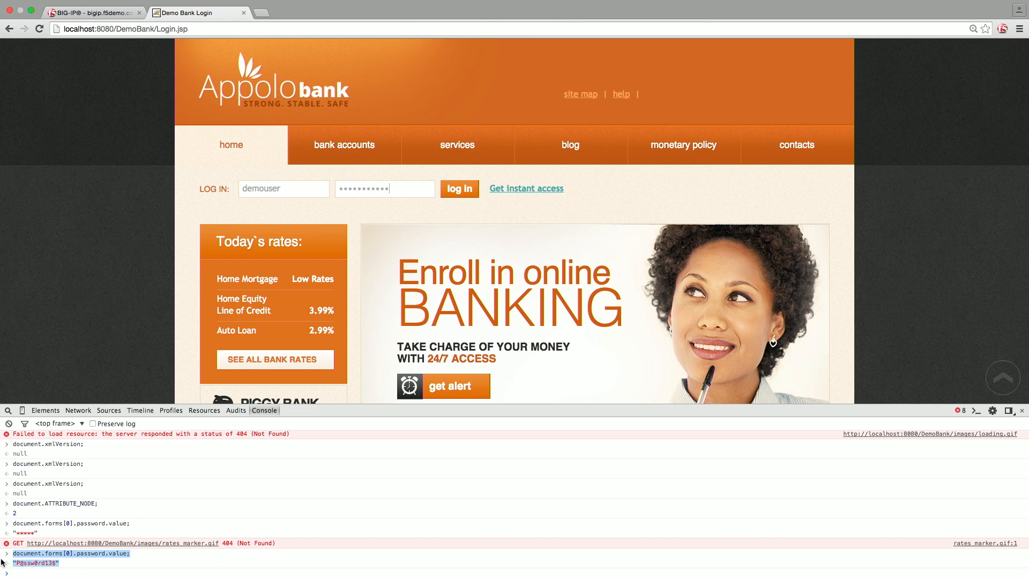
{"action": "mouse_move", "coordinate": [37, 574]}
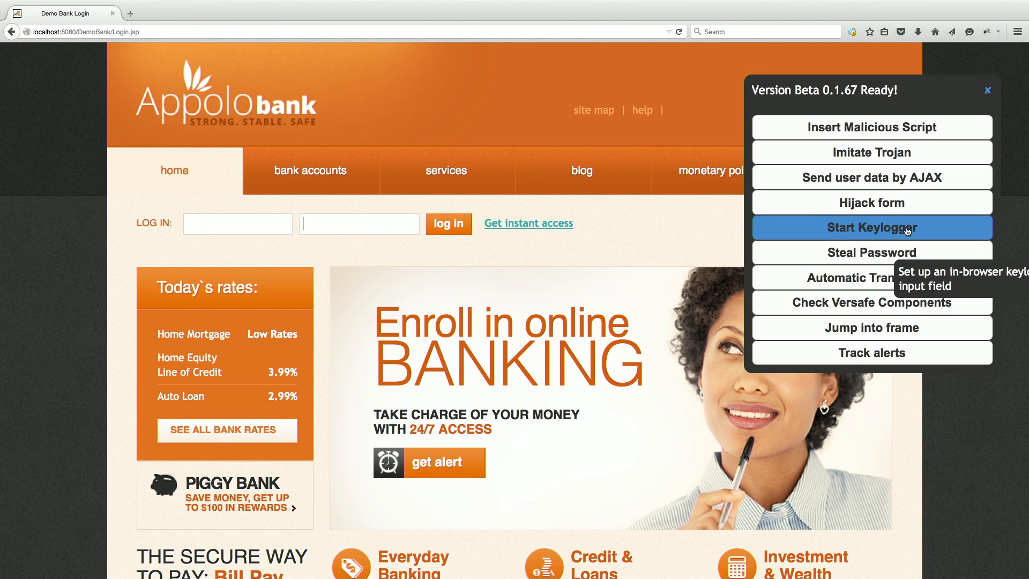
{"action": "left_click", "coordinate": [872, 227]}
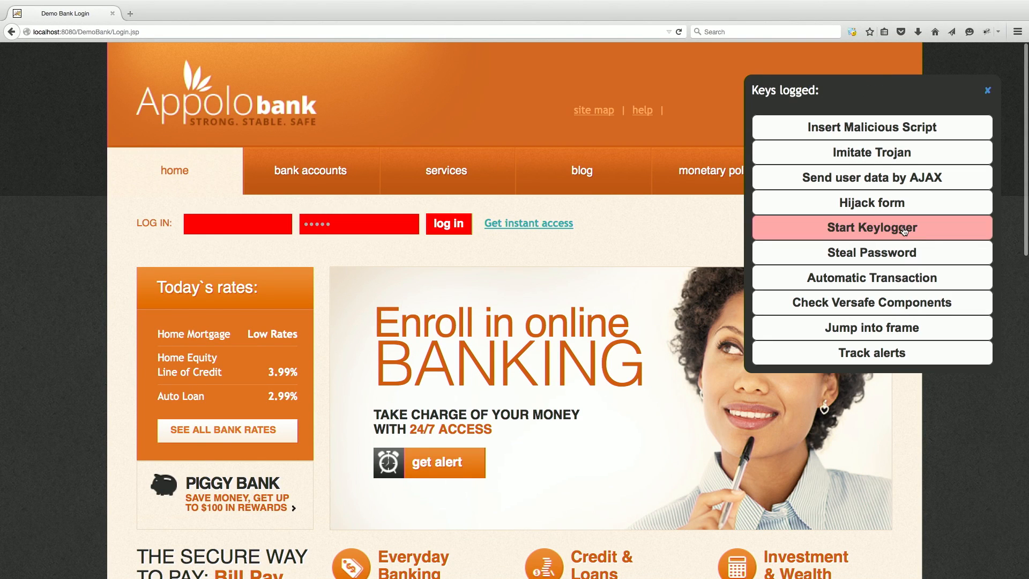
{"action": "left_click", "coordinate": [871, 227]}
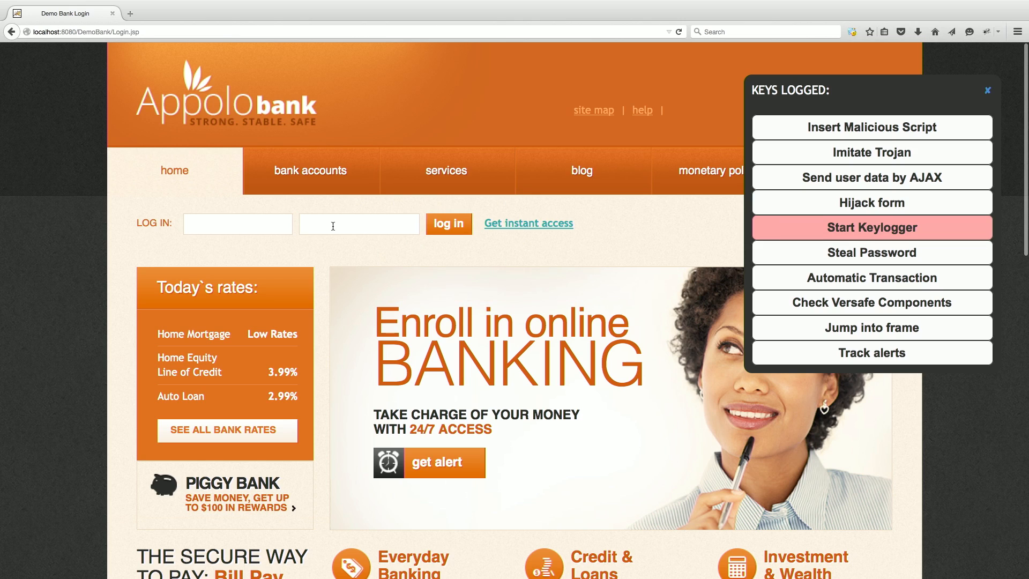
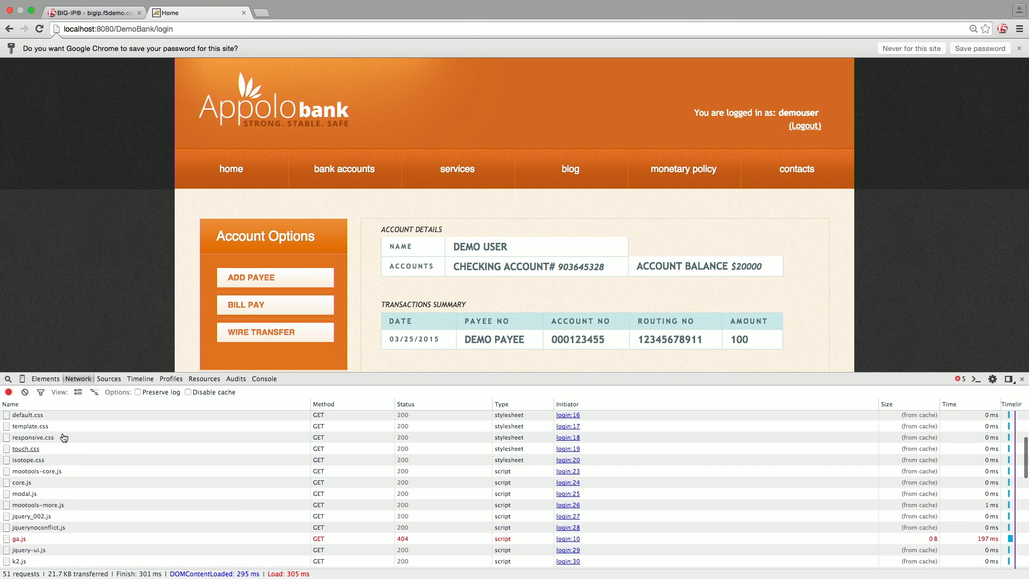
Show the details of a login network request to check the data sent.
{"action": "left_click", "coordinate": [16, 430]}
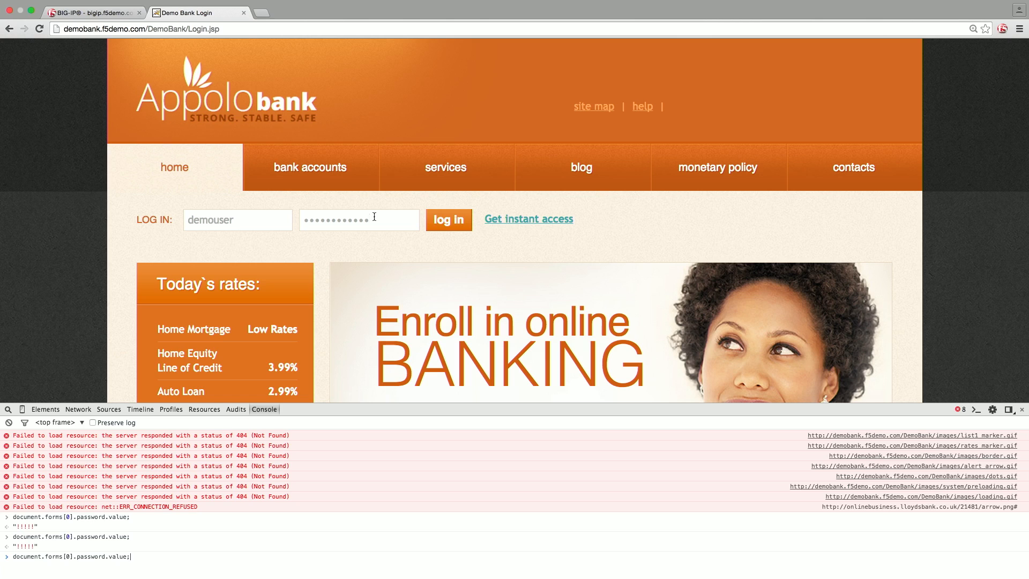
{"action": "mouse_move", "coordinate": [166, 48]}
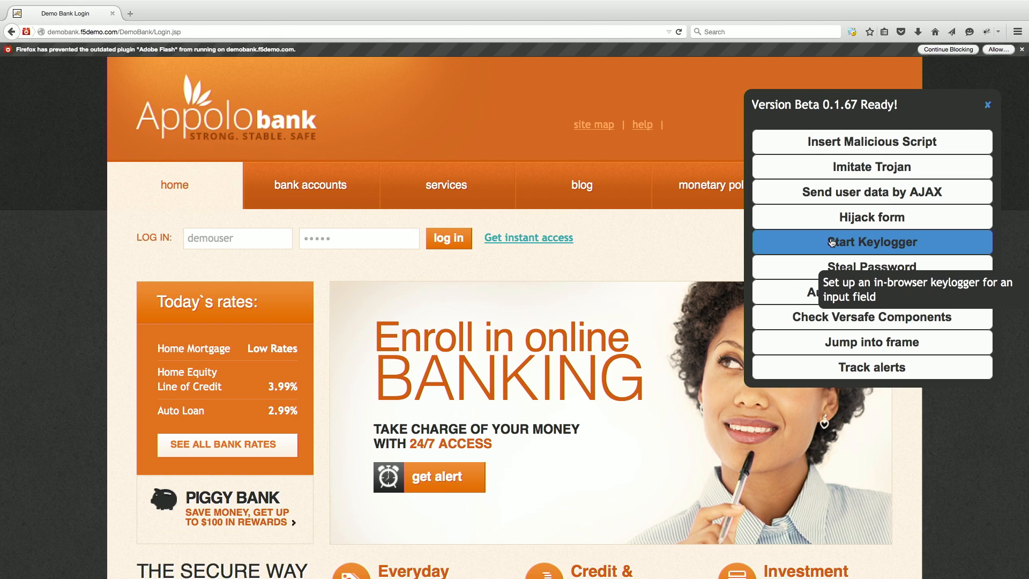
Start the keylogger on the protected demobank.f5demo.com login form.
{"action": "left_click", "coordinate": [872, 242]}
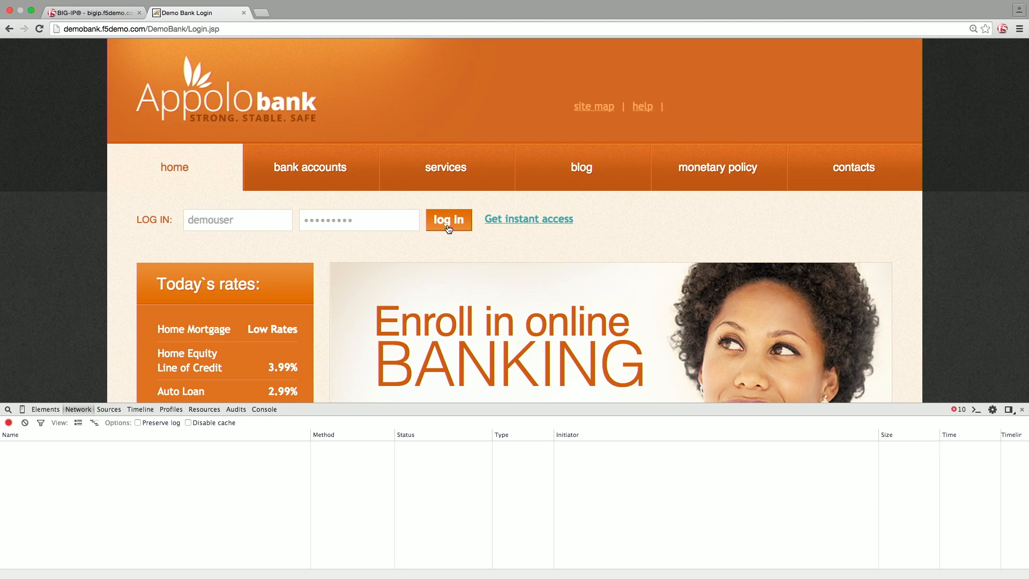
Submit the protected bank login so its request is captured in the Network panel.
{"action": "left_click", "coordinate": [448, 218]}
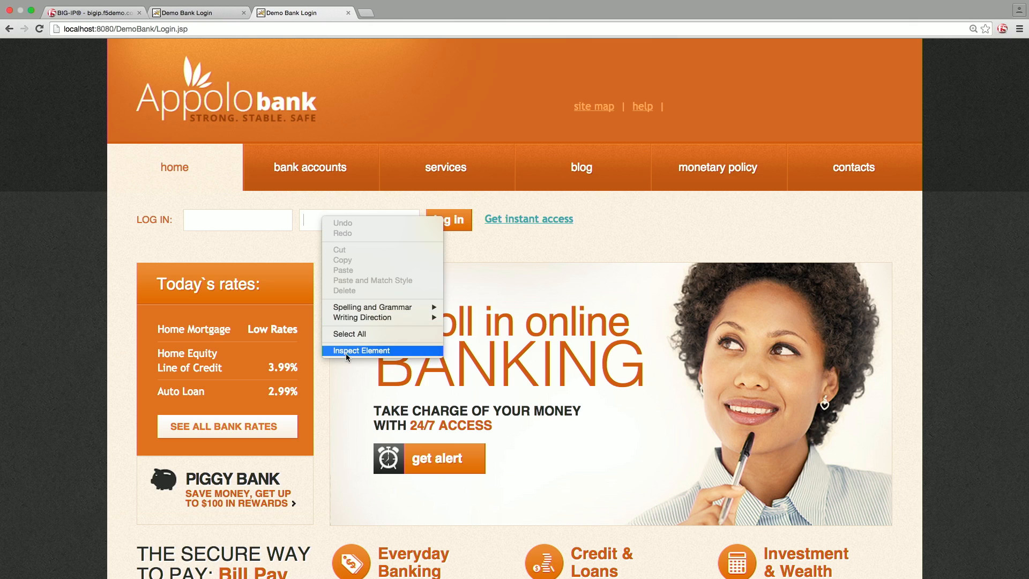
Inspect the password field and select its plainly named input in the Elements panel.
{"action": "left_click", "coordinate": [361, 350]}
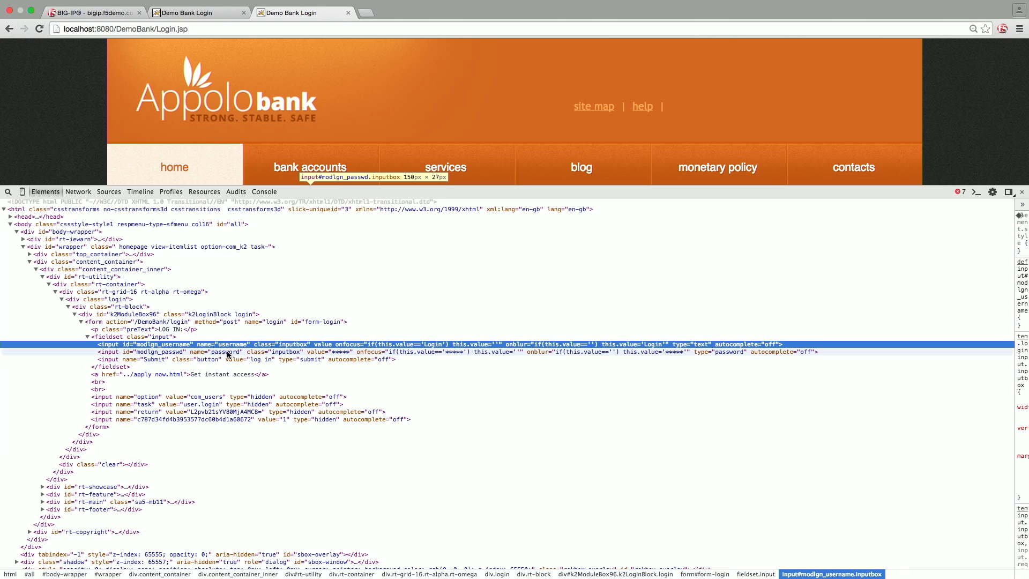
{"action": "left_click", "coordinate": [219, 351]}
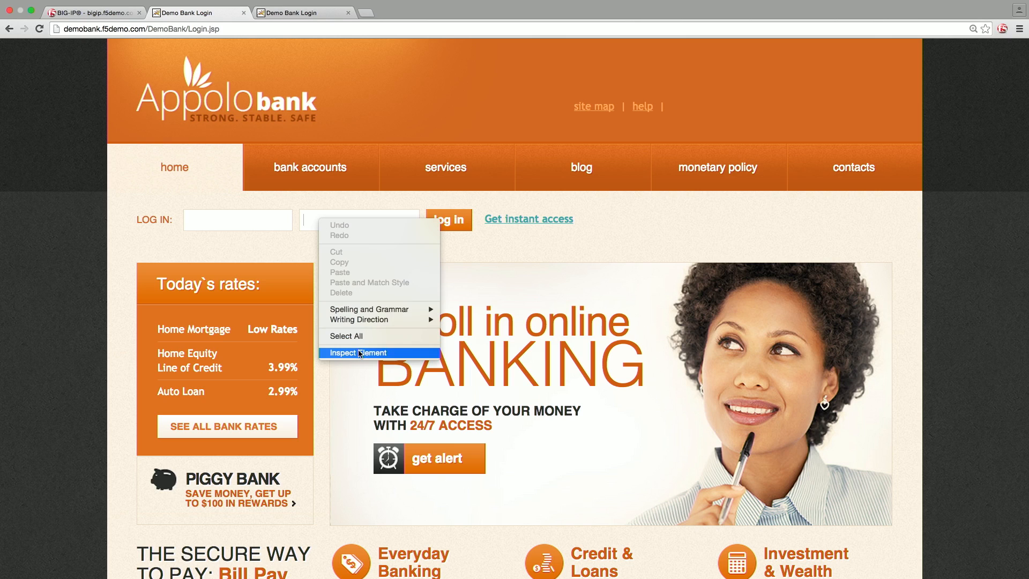
Inspect the protected password field, whose input name is a long random string.
{"action": "left_click", "coordinate": [358, 352]}
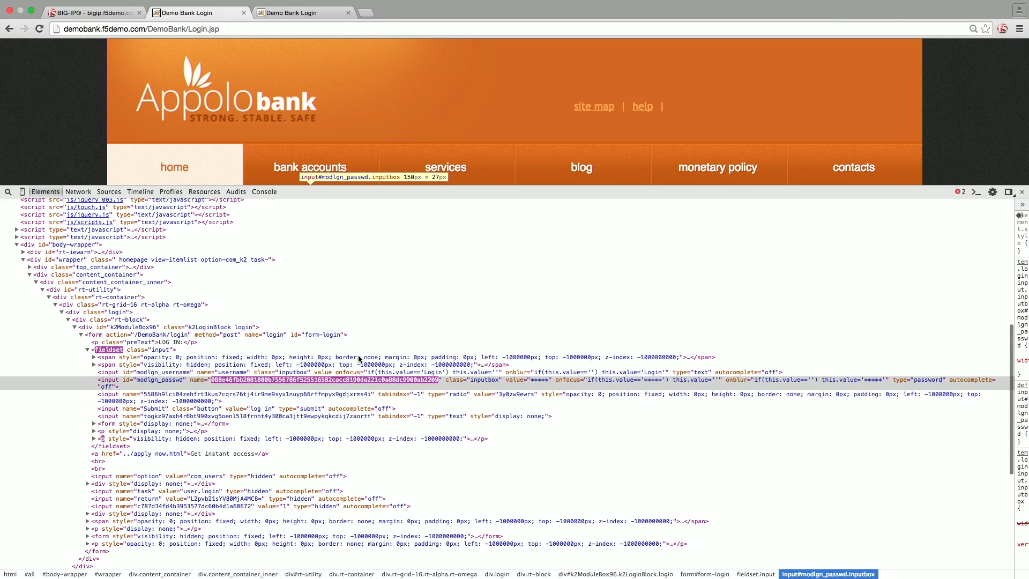